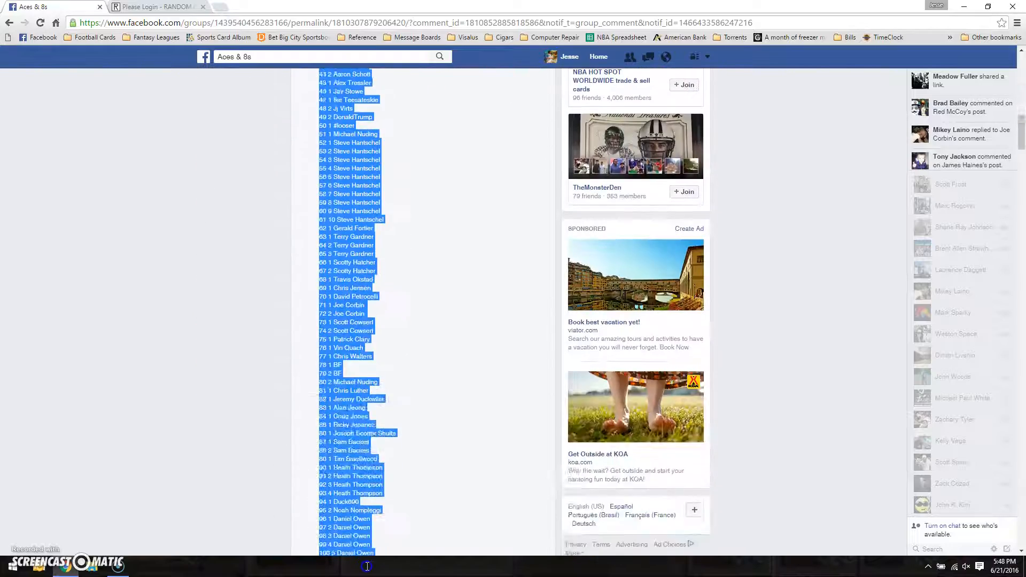
# Scroll through the Facebook entry list and post the LIVE comment on the group thread.
pyautogui.scroll(-3)
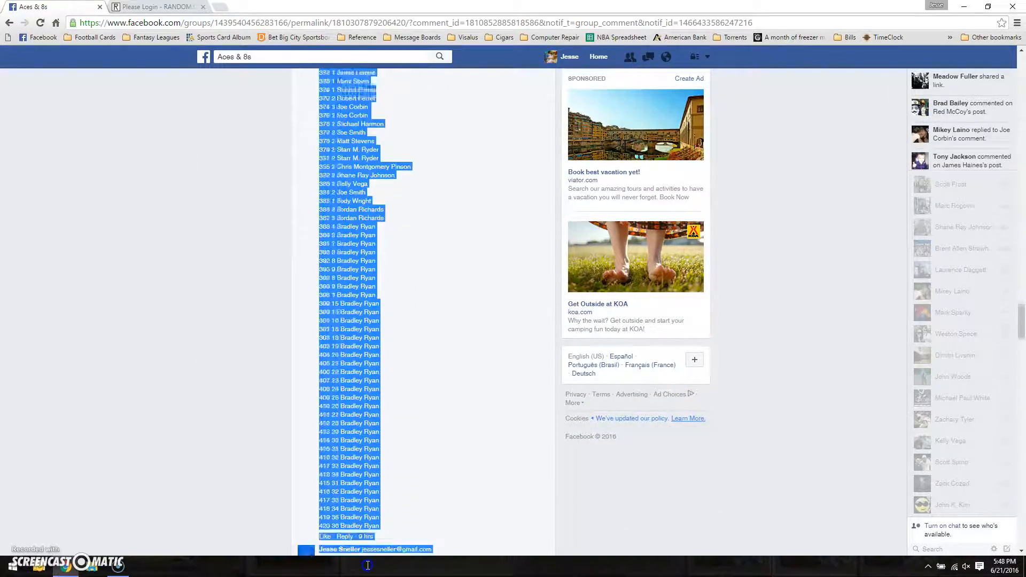
pyautogui.scroll(-3)
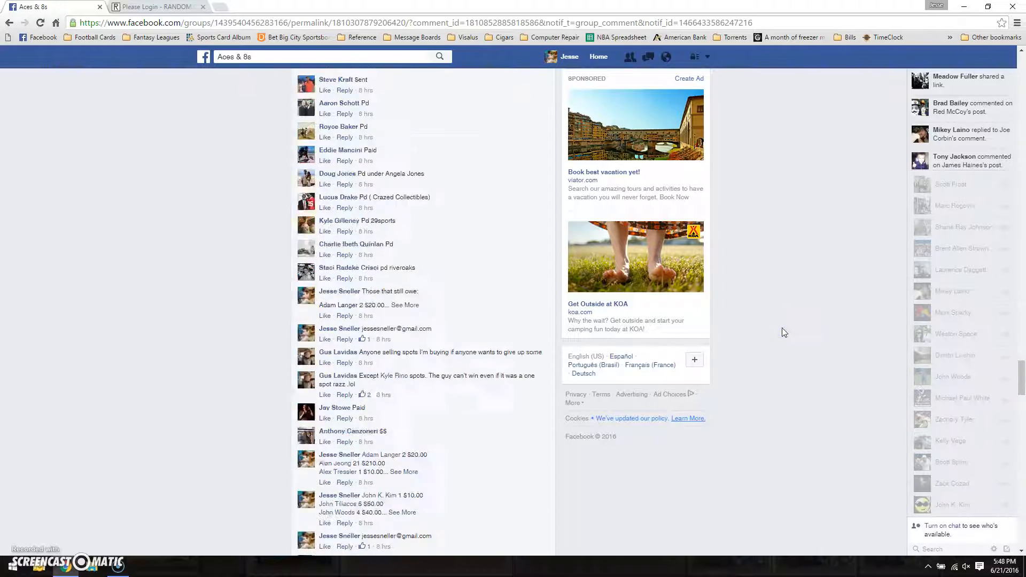
pyautogui.scroll(-3)
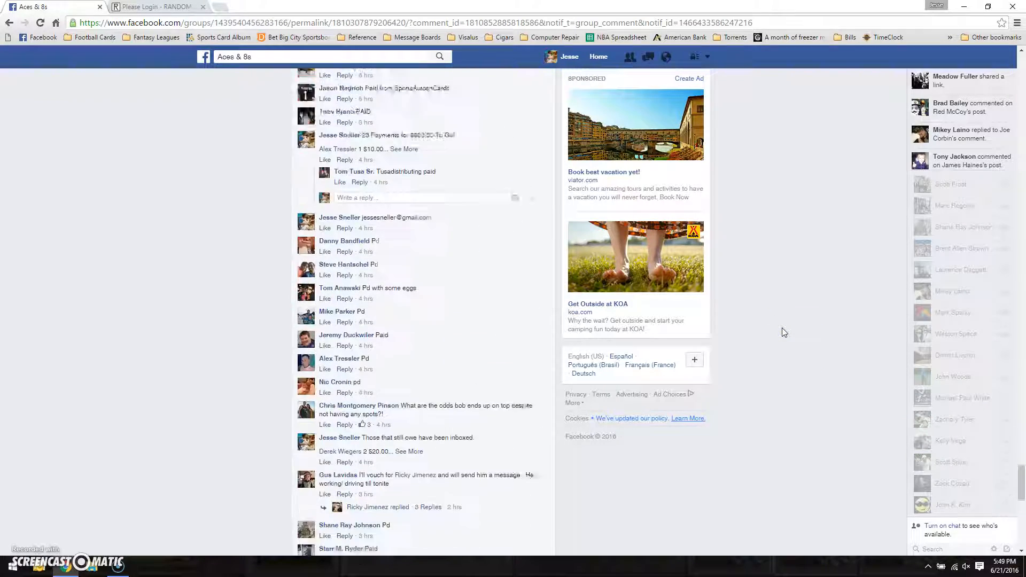
pyautogui.scroll(-3)
pyautogui.write('L')
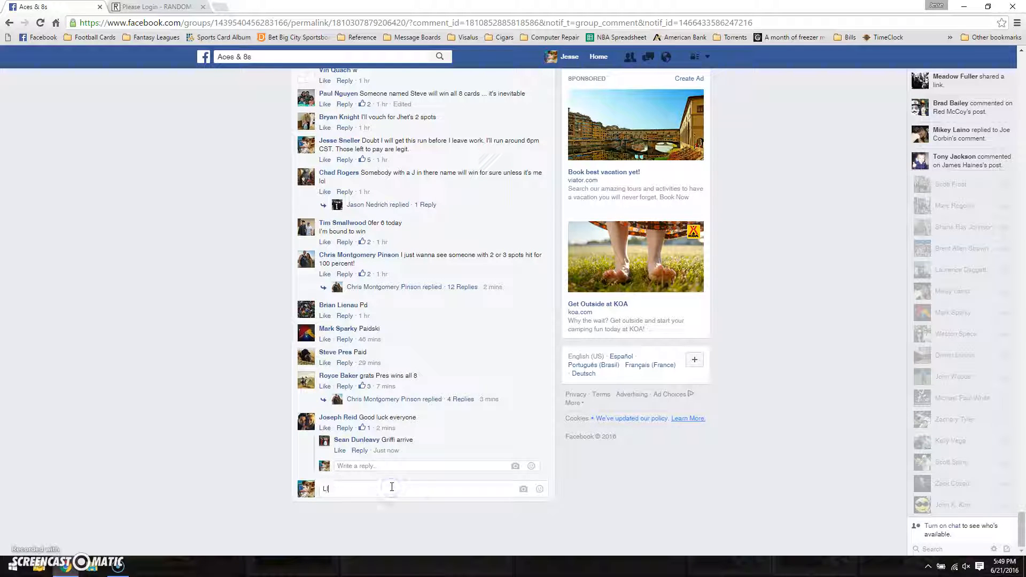
pyautogui.press('enter')
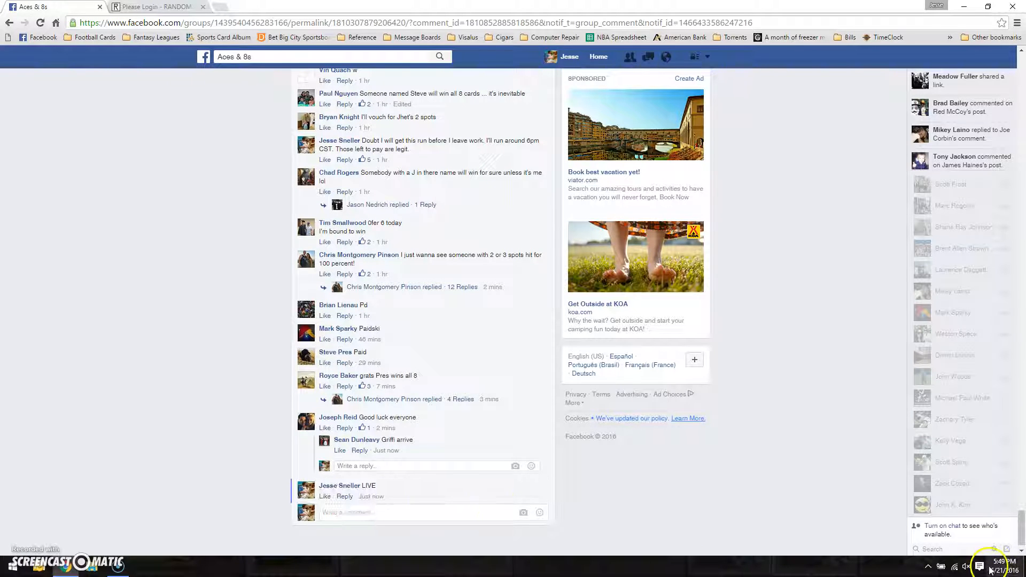
# Sign in to RANDOM.ORG and start a blank new giveaway form.
pyautogui.click(157, 6)
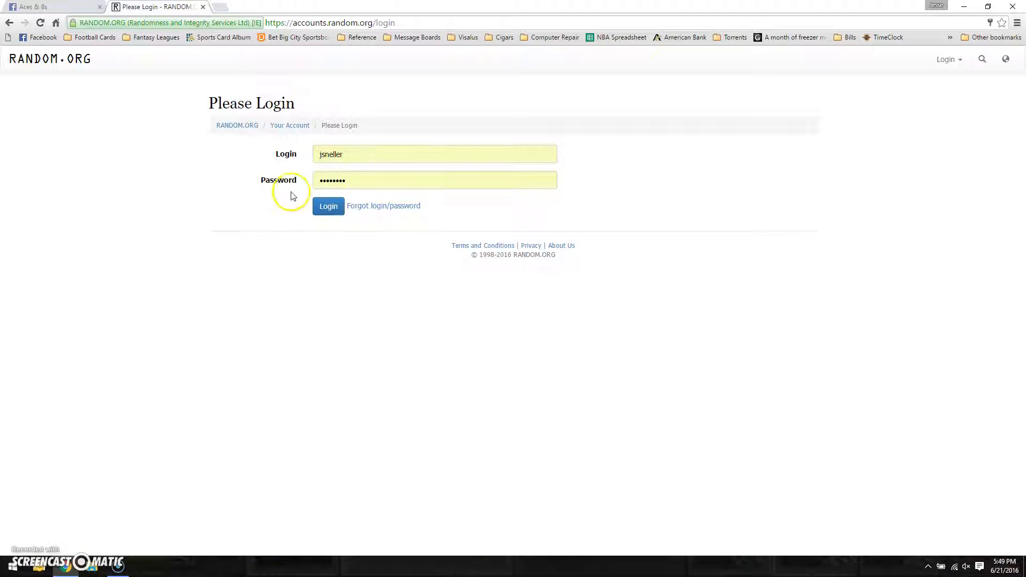
pyautogui.click(327, 205)
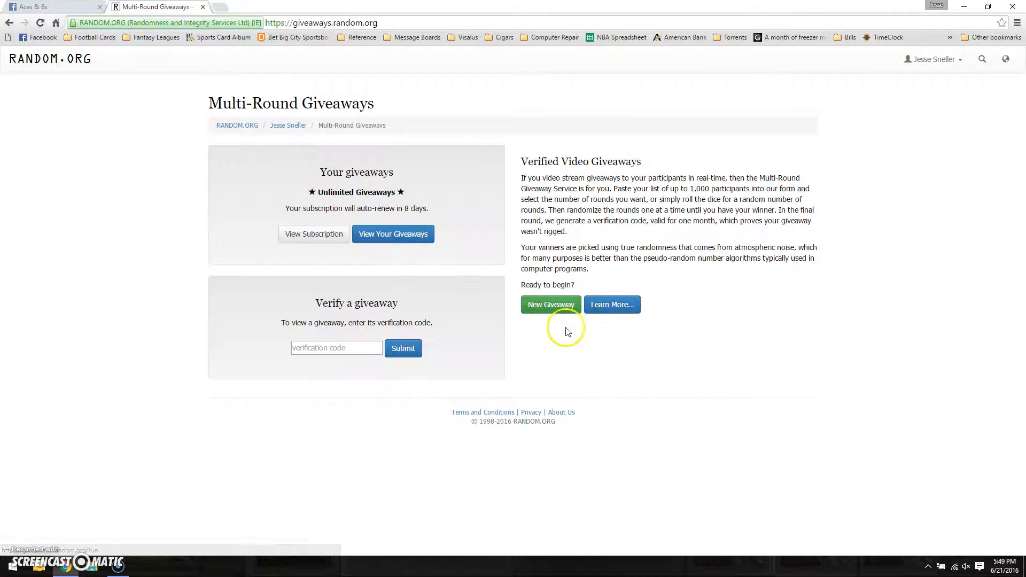
pyautogui.click(550, 304)
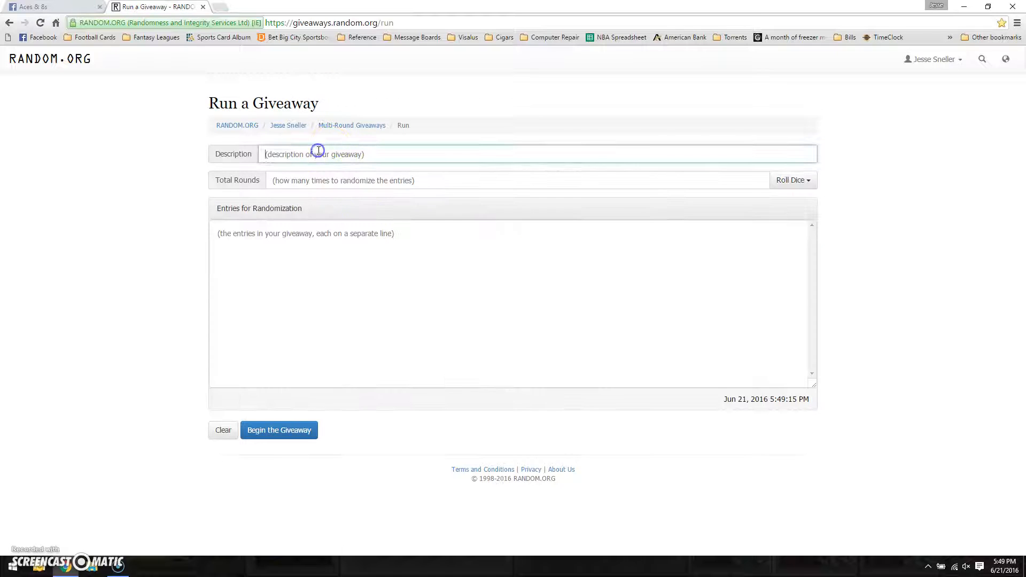
# Fill the form with description 'Weston 8 Winner Mega', 8 total rounds and the pasted 420-entry list.
pyautogui.write('Weston 8')
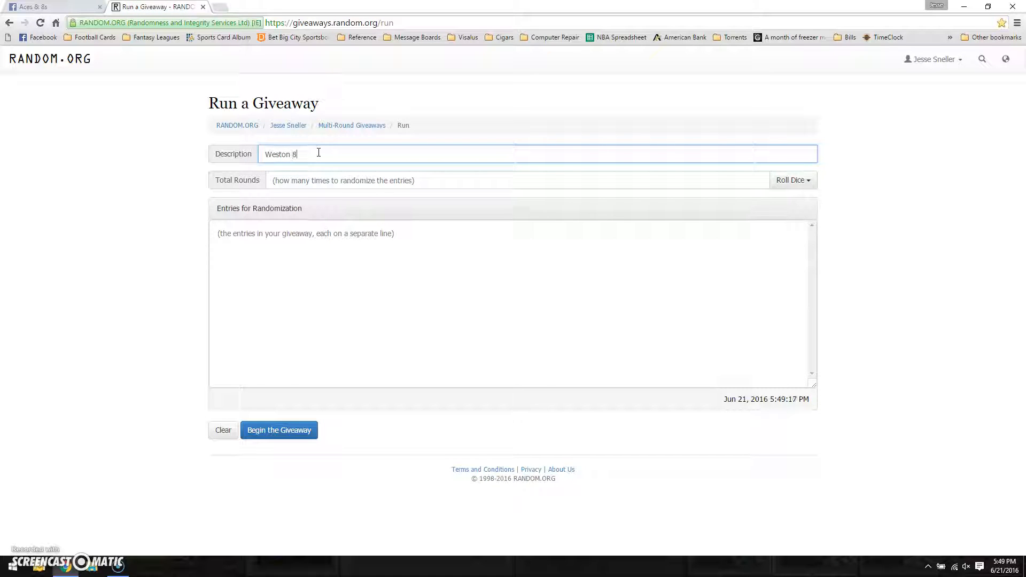
pyautogui.write('Winner Meg')
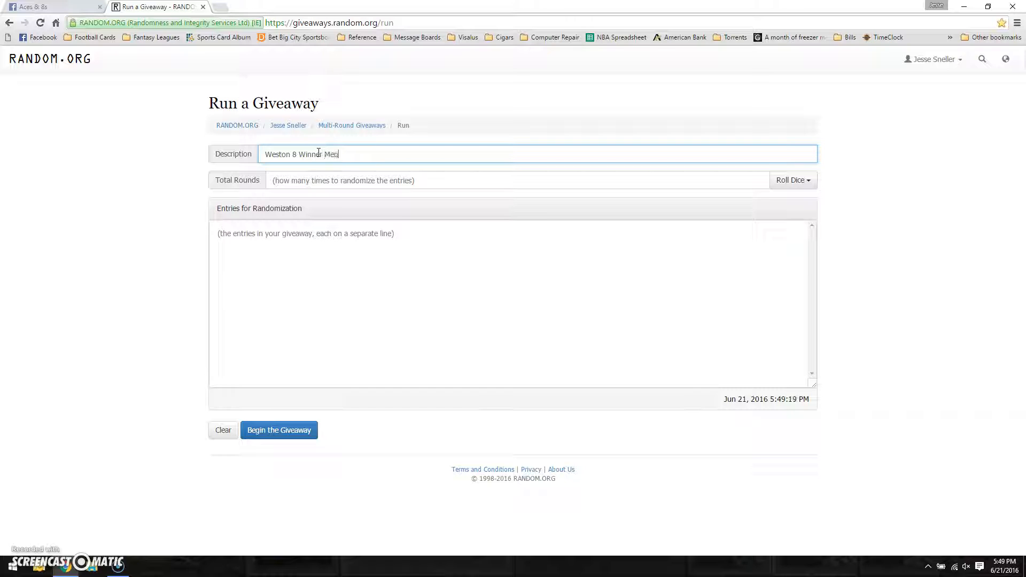
pyautogui.write('8')
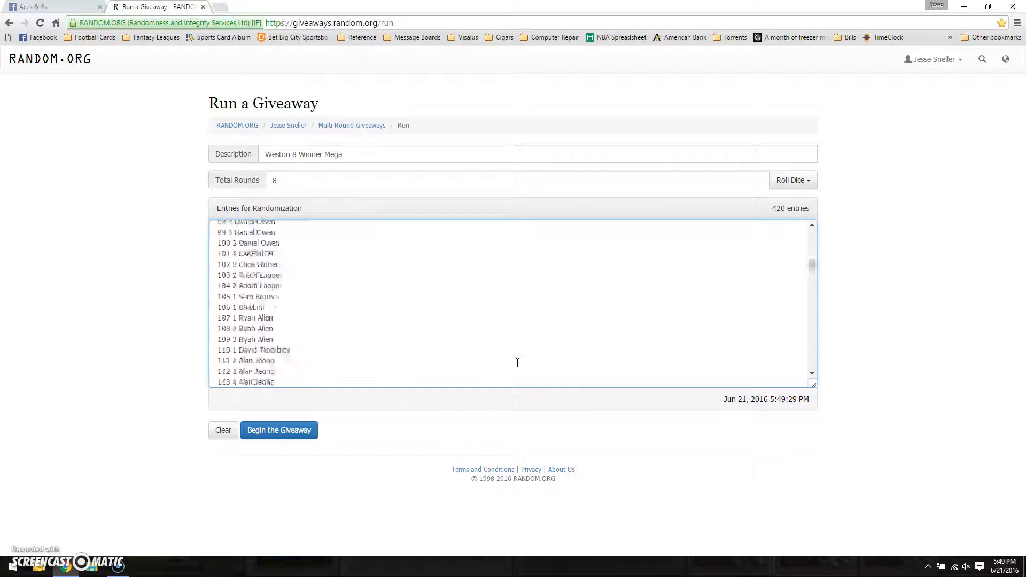
pyautogui.scroll(-3)
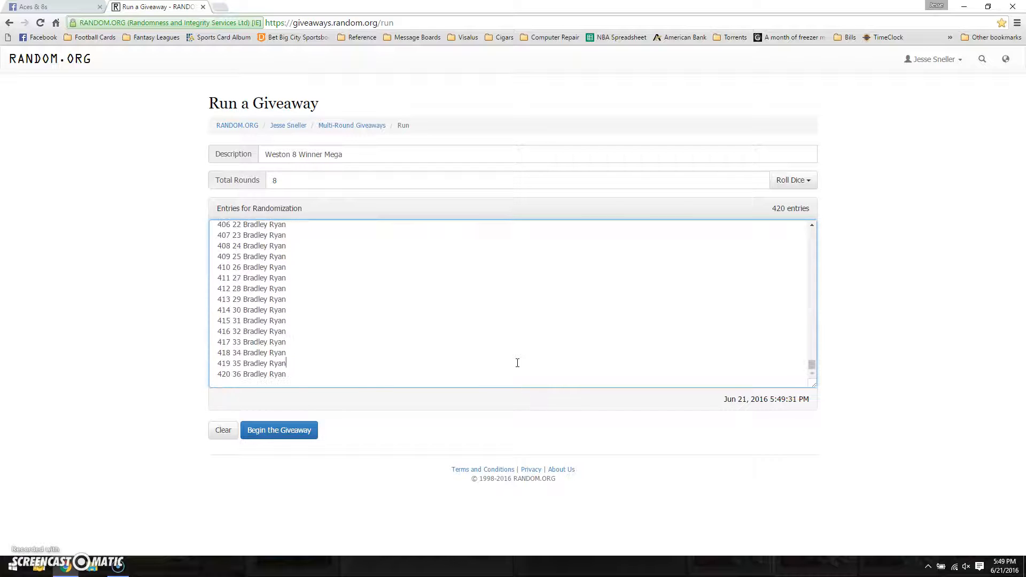
pyautogui.click(975, 566)
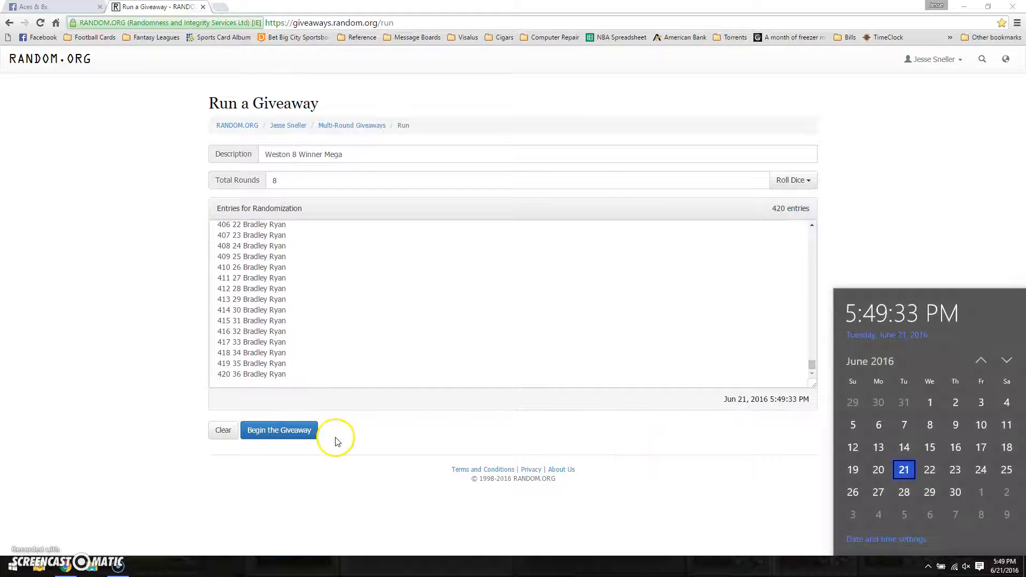
# Begin the giveaway, confirm it, and run randomization rounds two through four.
pyautogui.click(277, 430)
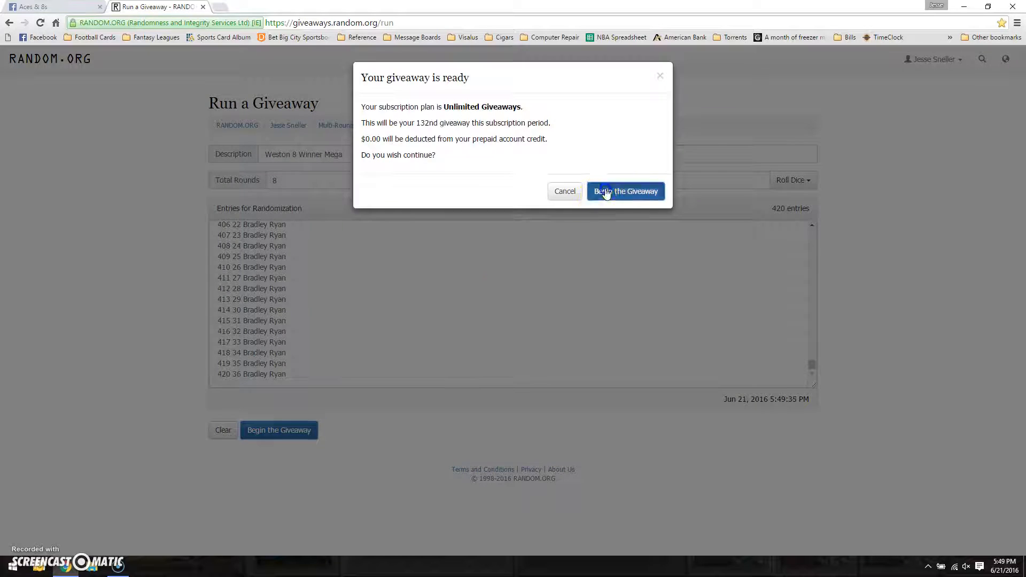
pyautogui.click(625, 192)
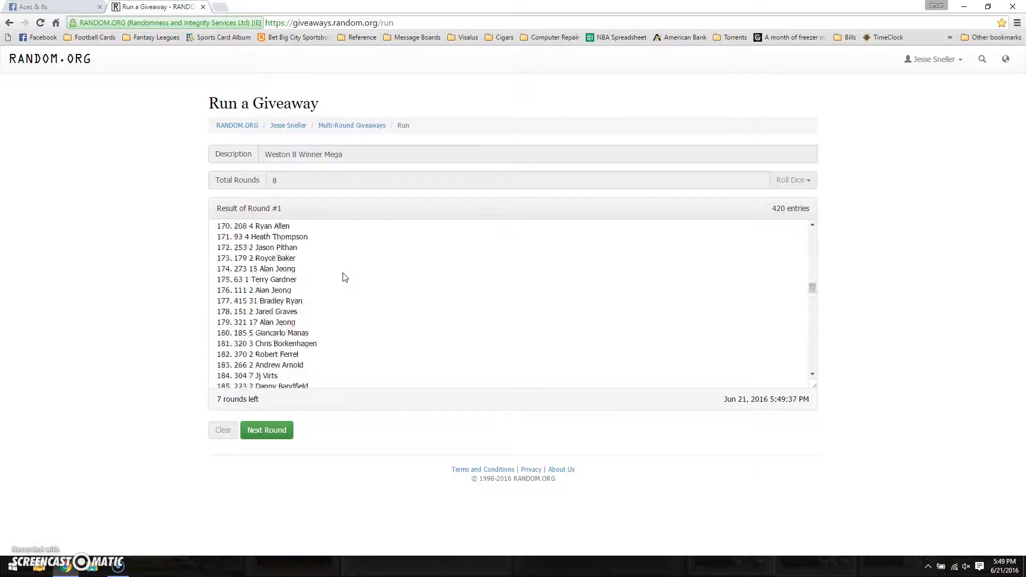
pyautogui.click(266, 430)
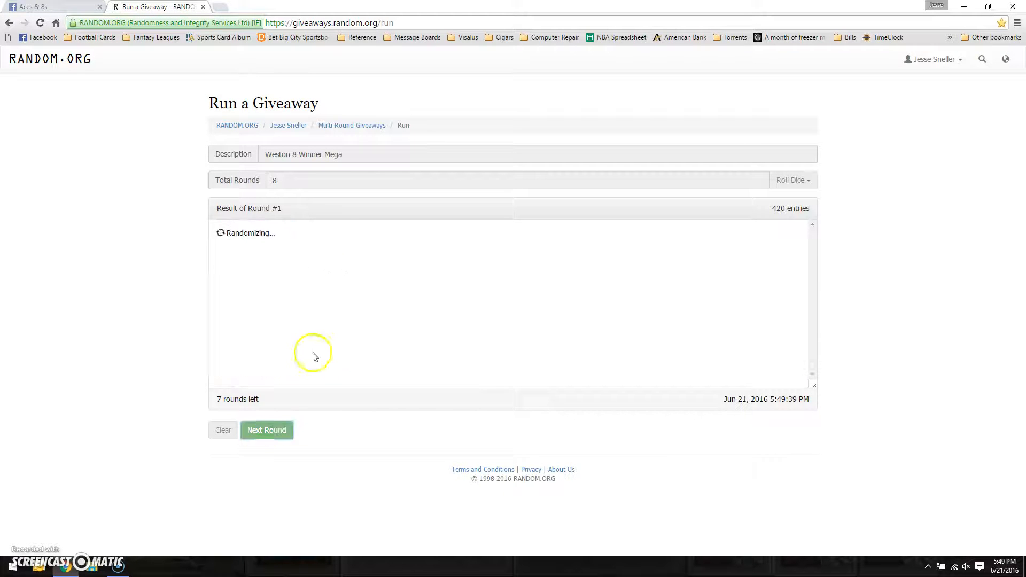
pyautogui.click(267, 429)
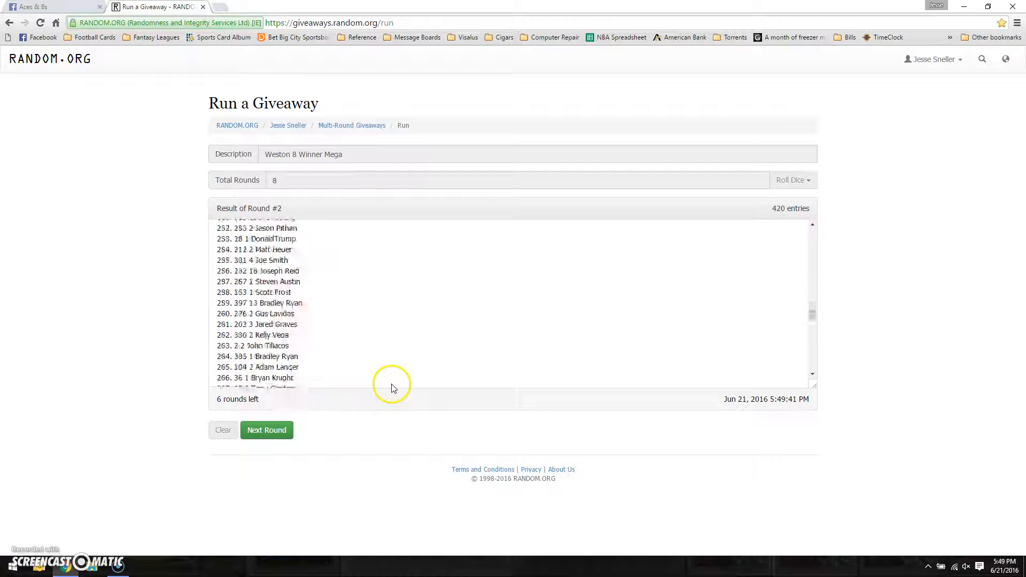
pyautogui.click(266, 430)
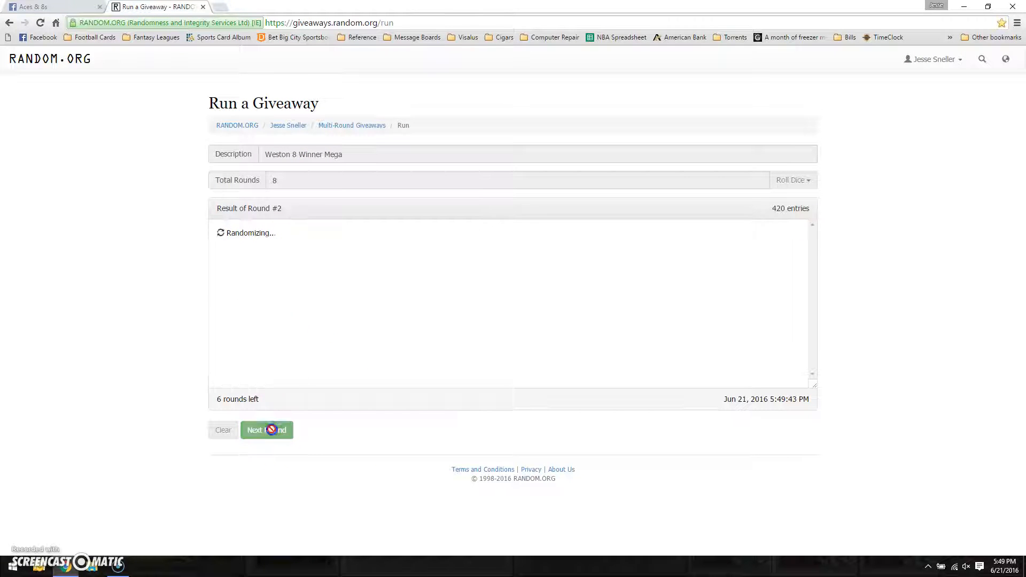
pyautogui.click(266, 429)
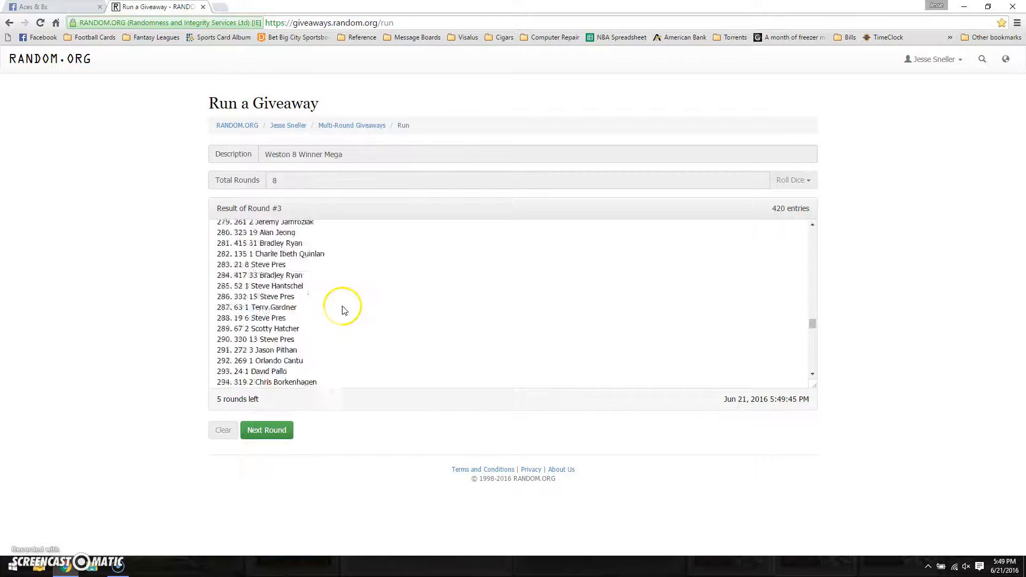
pyautogui.click(266, 430)
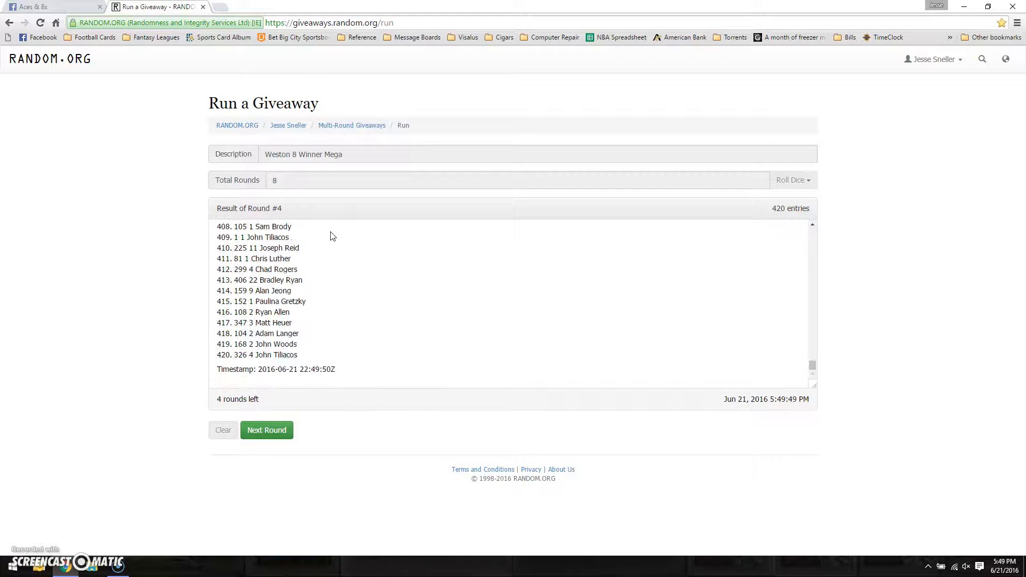
# Run rounds five through seven and the final eighth round, completing the giveaway.
pyautogui.click(266, 429)
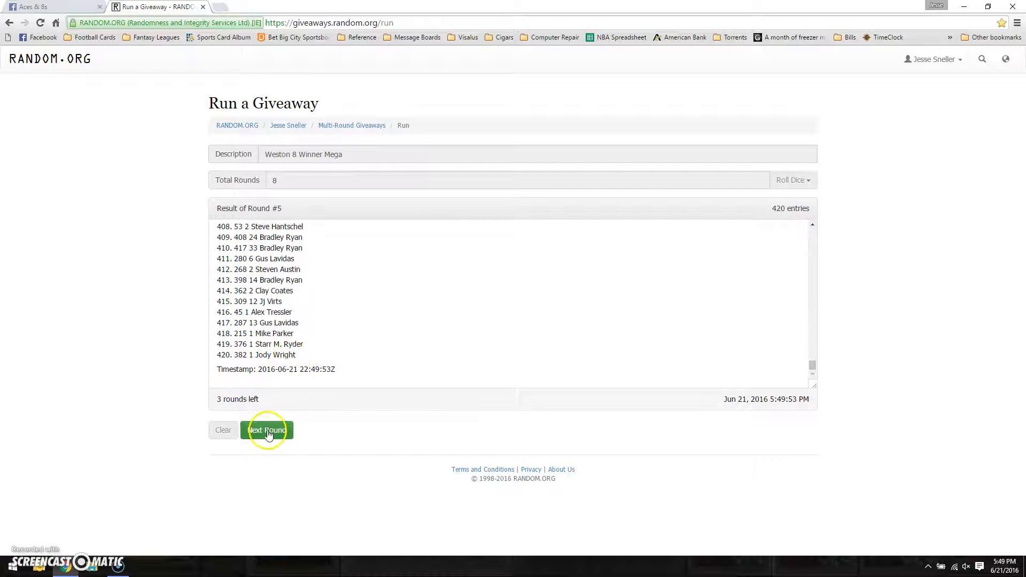
pyautogui.click(266, 430)
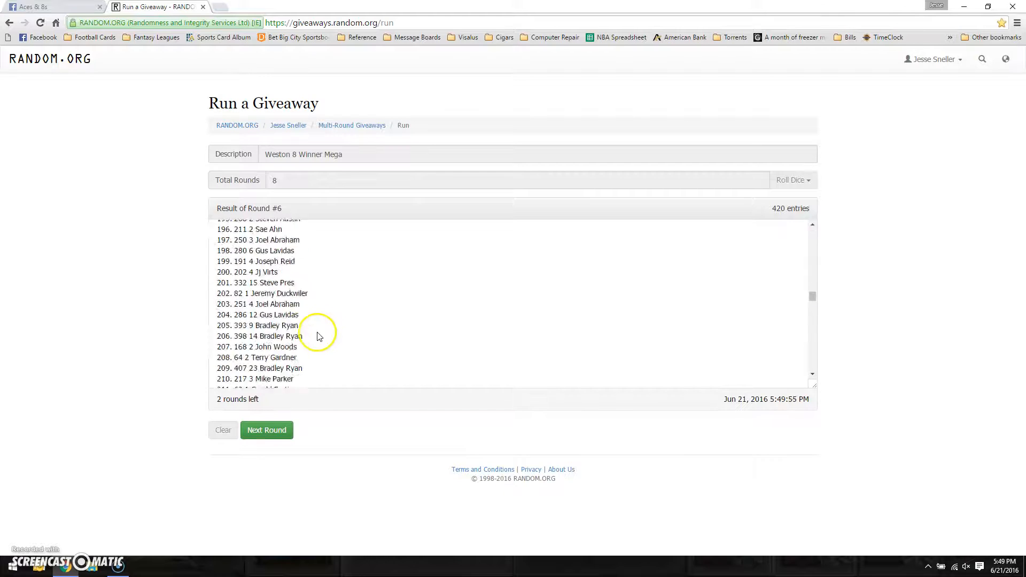
pyautogui.click(265, 430)
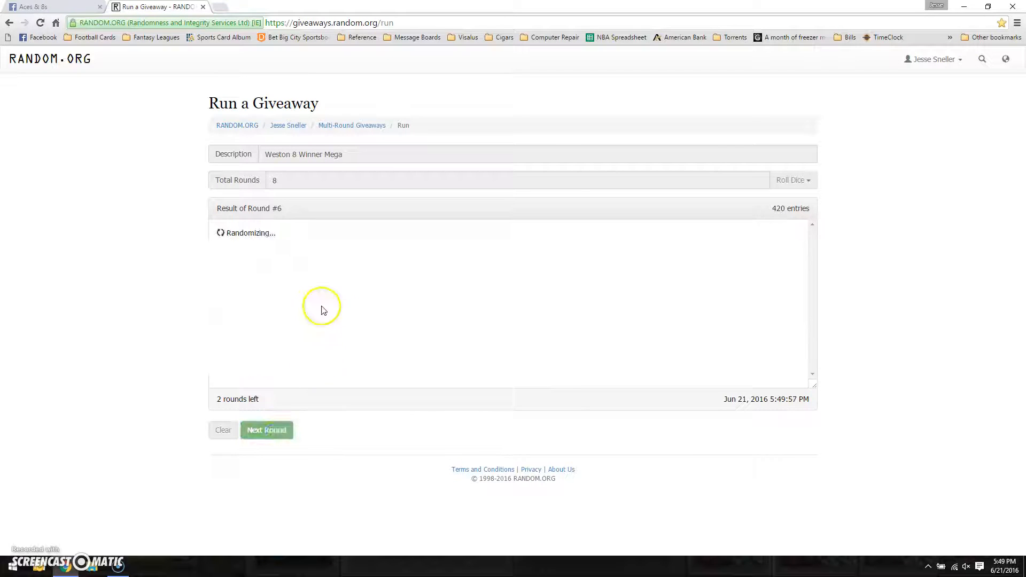
pyautogui.click(266, 429)
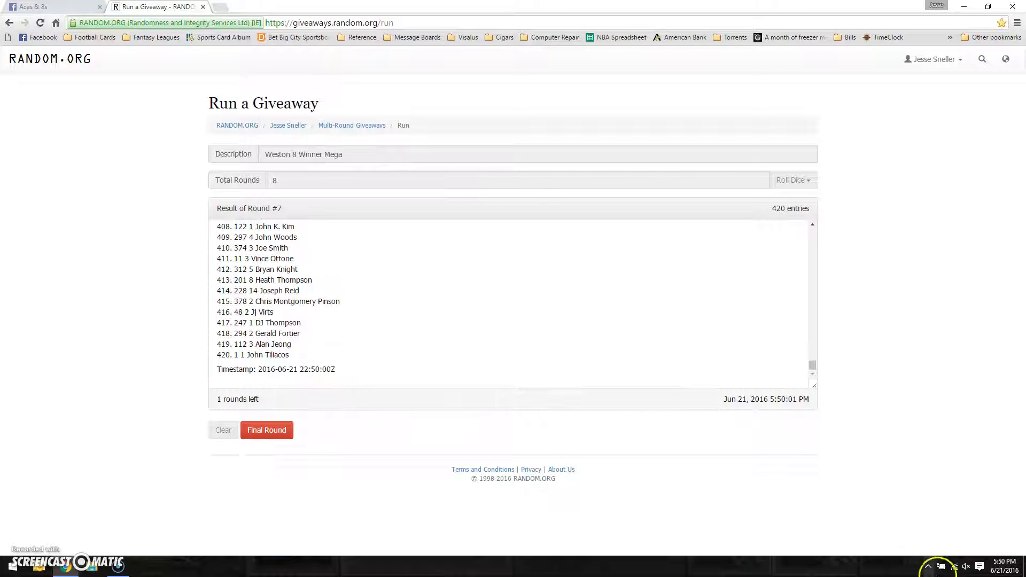
pyautogui.click(1006, 564)
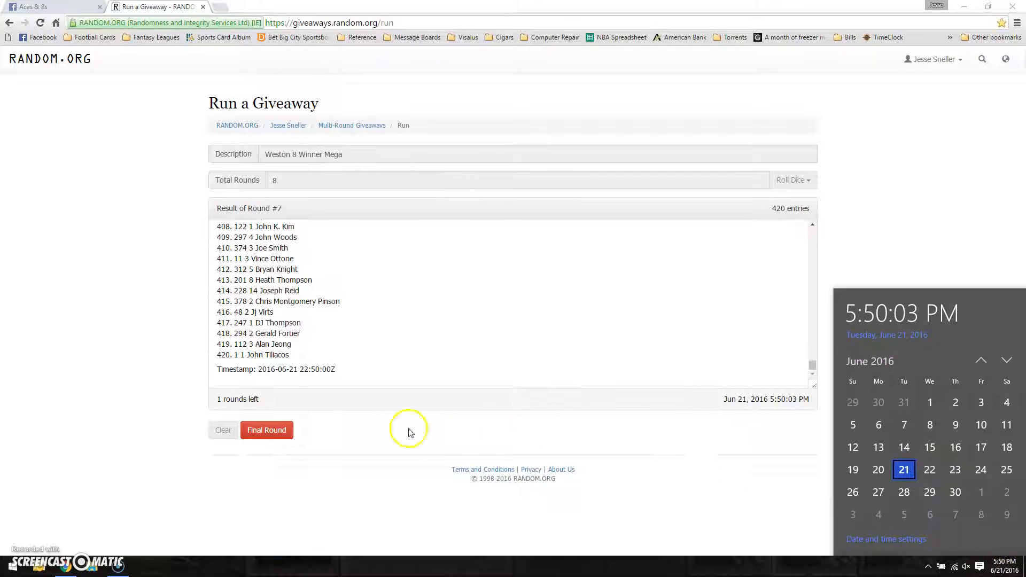
pyautogui.click(266, 430)
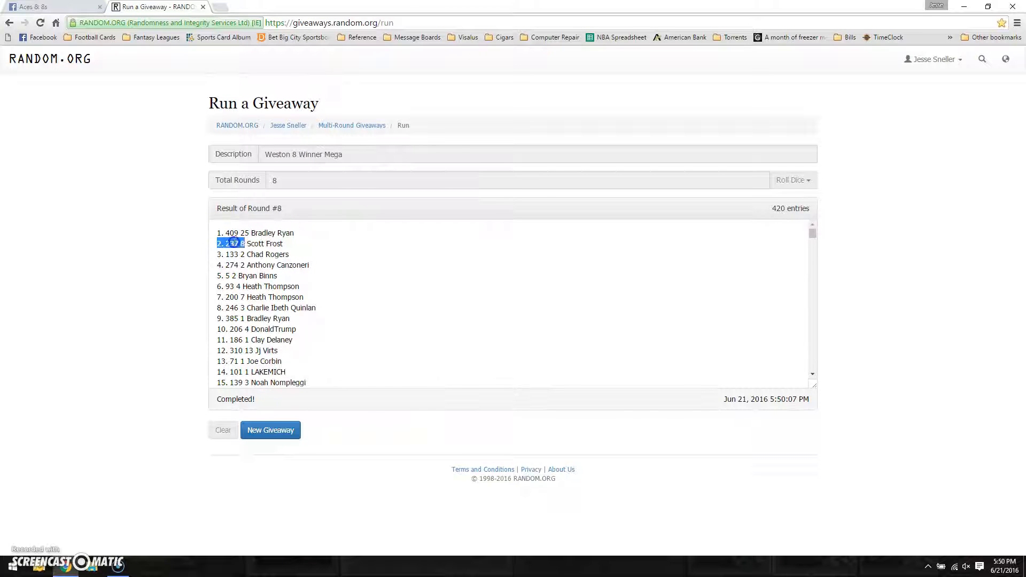
# Highlight lines 1 through 8 of the Round #8 results as the winners, then return to Facebook.
pyautogui.click(251, 254)
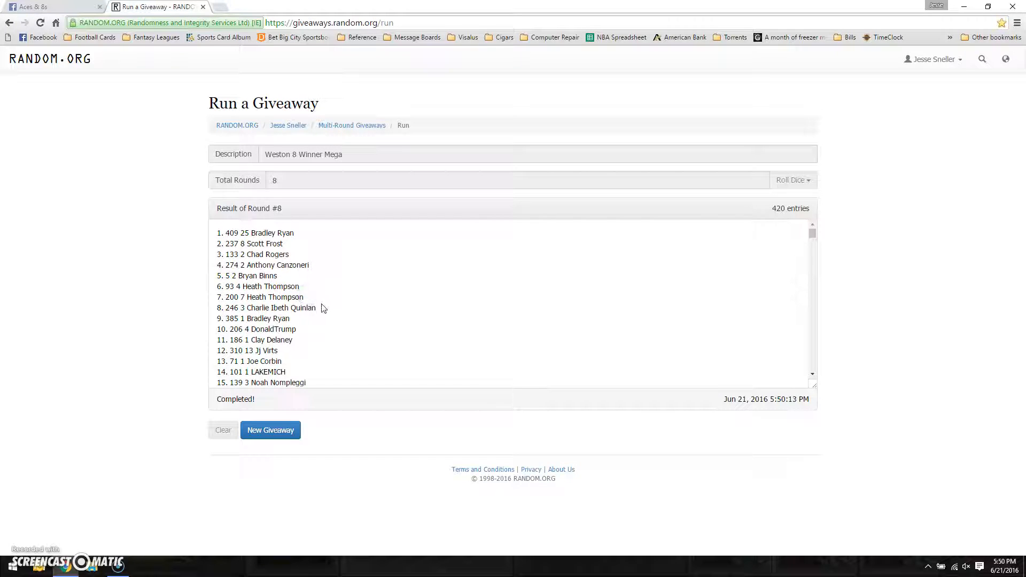
pyautogui.moveTo(213, 233); pyautogui.dragTo(317, 307)
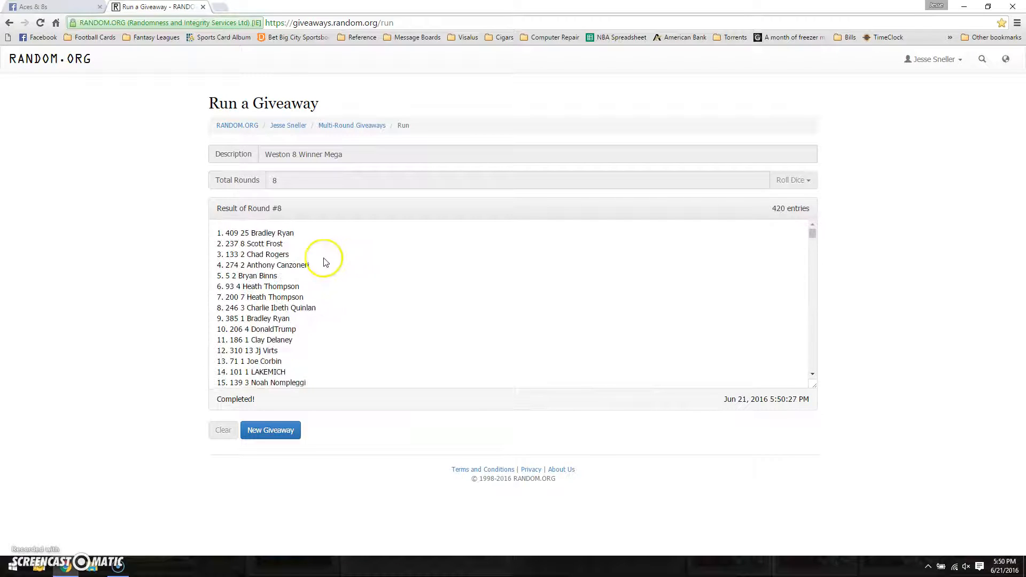
pyautogui.moveTo(219, 254); pyautogui.dragTo(317, 308)
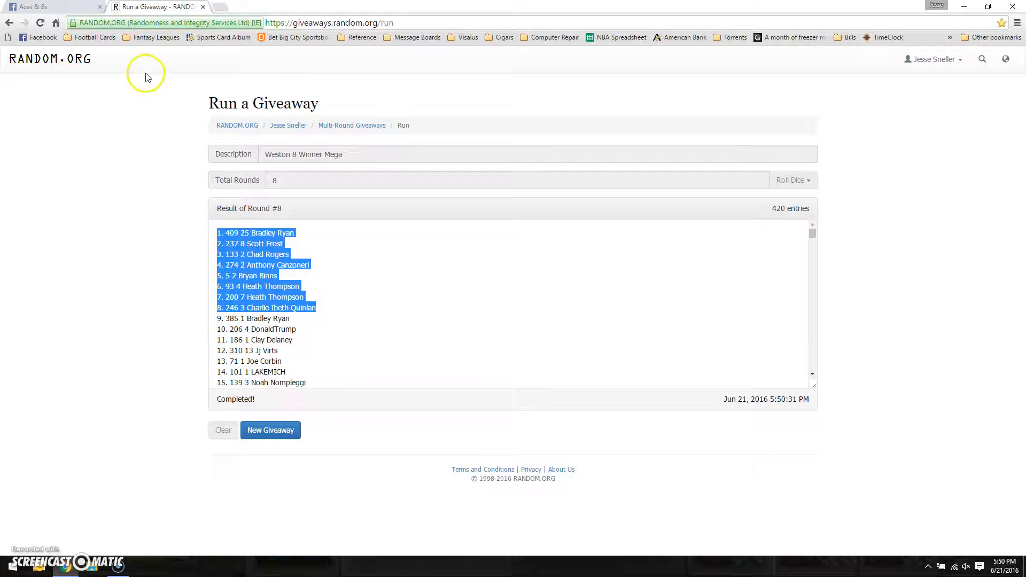
pyautogui.click(52, 6)
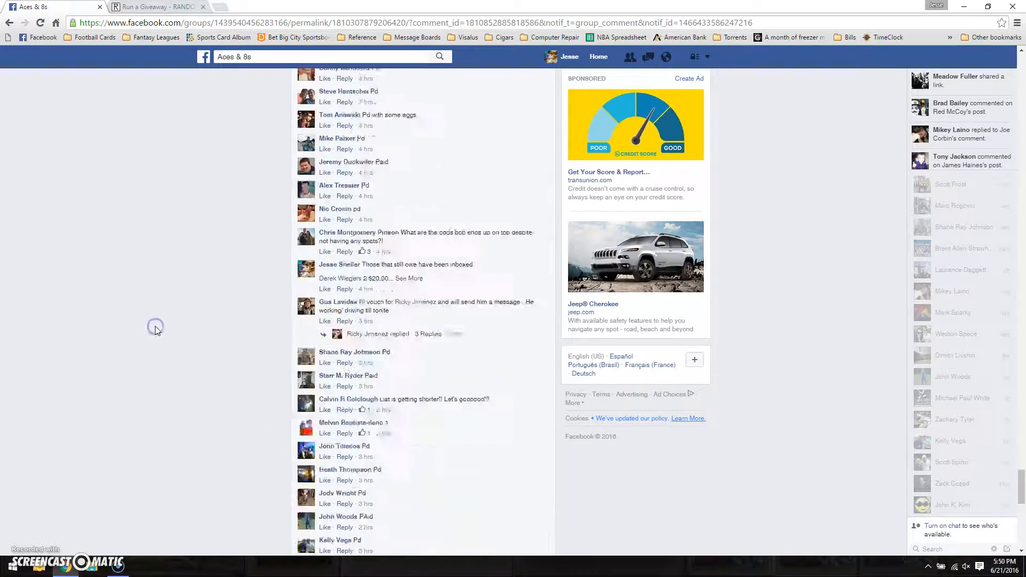
# Scroll the Aces & 8s group thread to review entrant and payment comments.
pyautogui.scroll(-3)
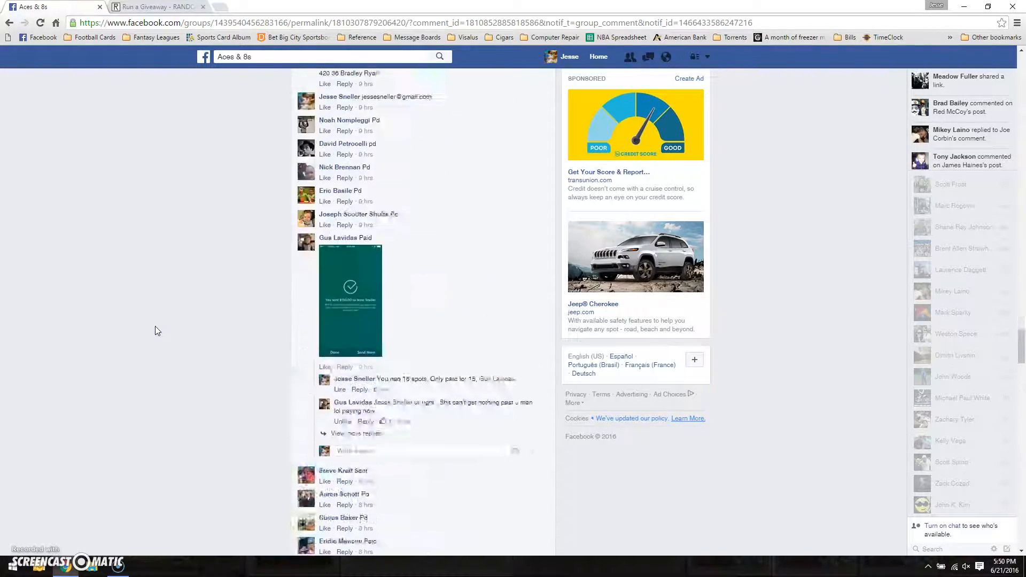